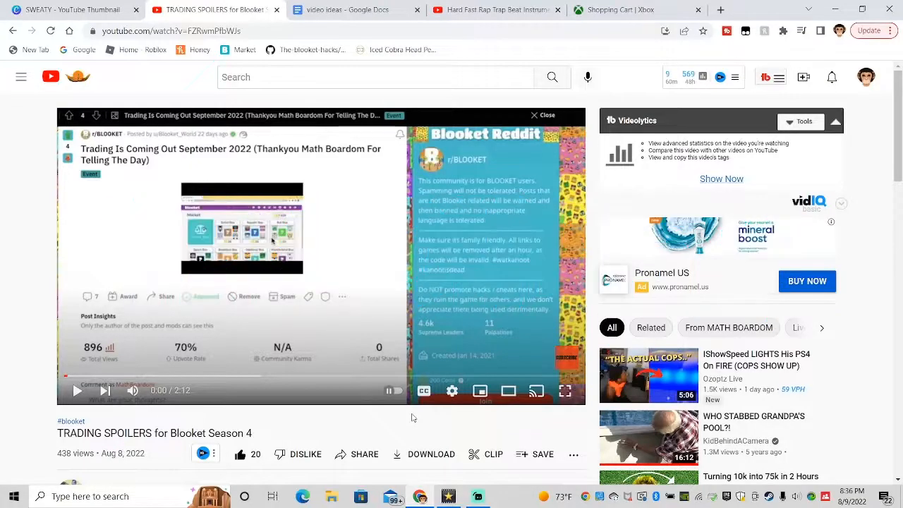
scroll(down, 3)
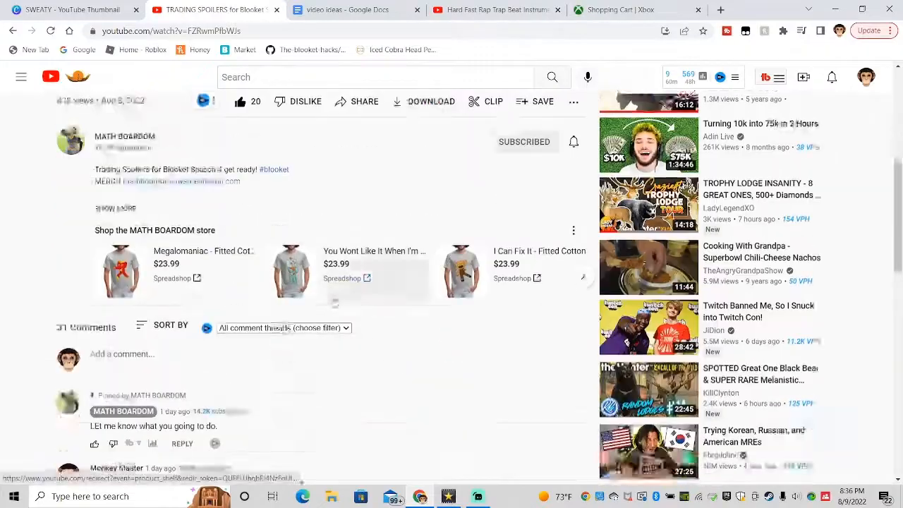
scroll(up, 3)
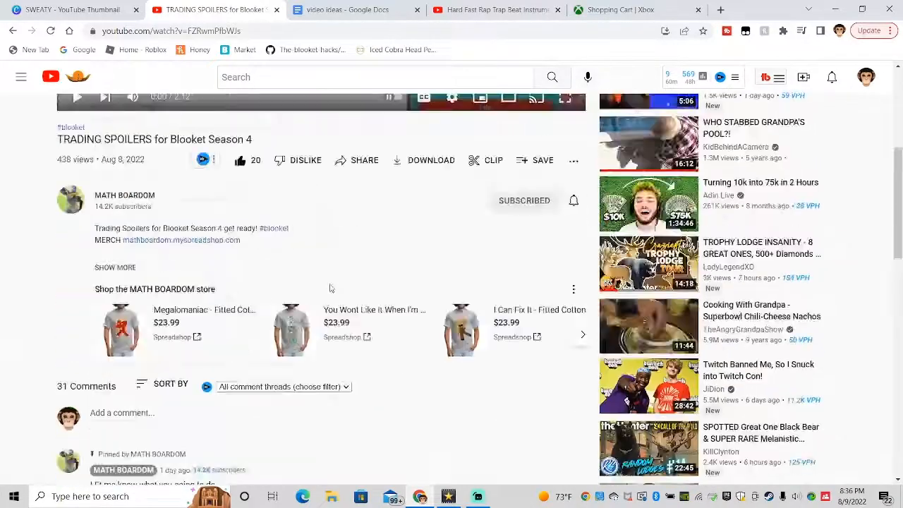
scroll(up, 3)
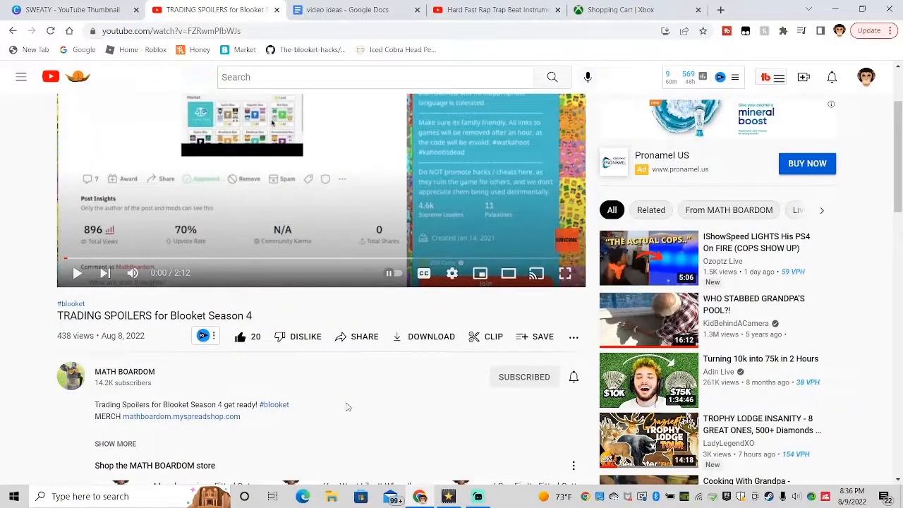
mouse_move(320, 415)
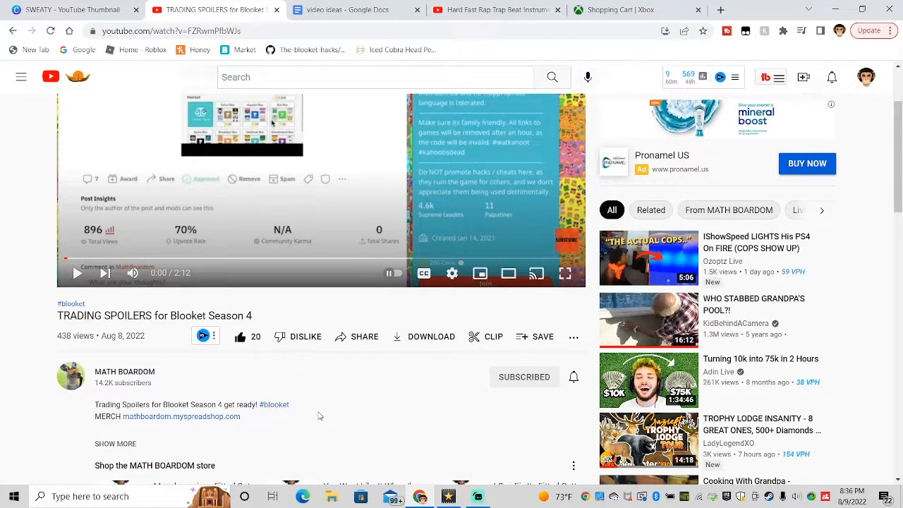
scroll(down, 3)
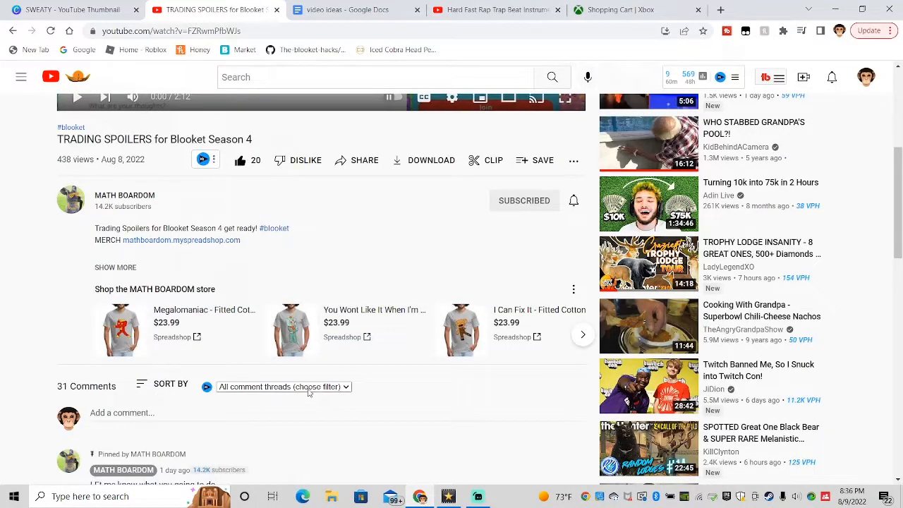
scroll(down, 3)
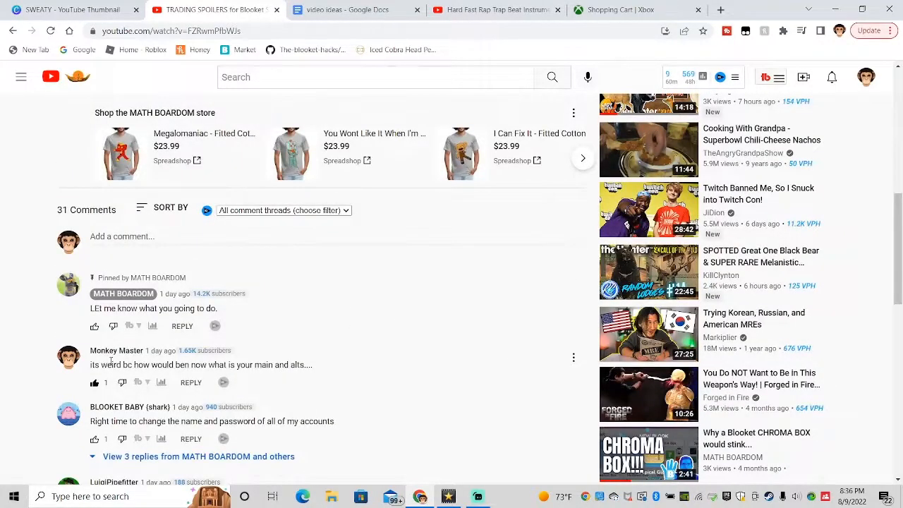
mouse_move(360, 315)
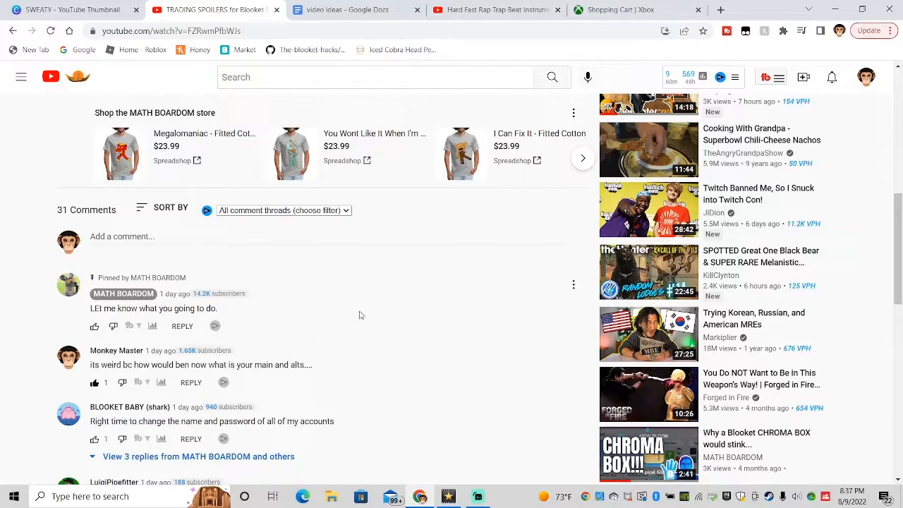
mouse_move(360, 320)
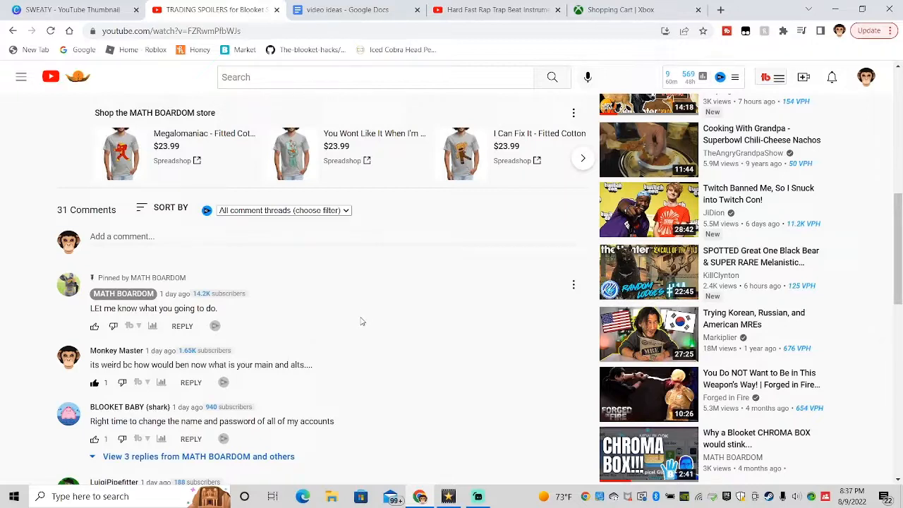